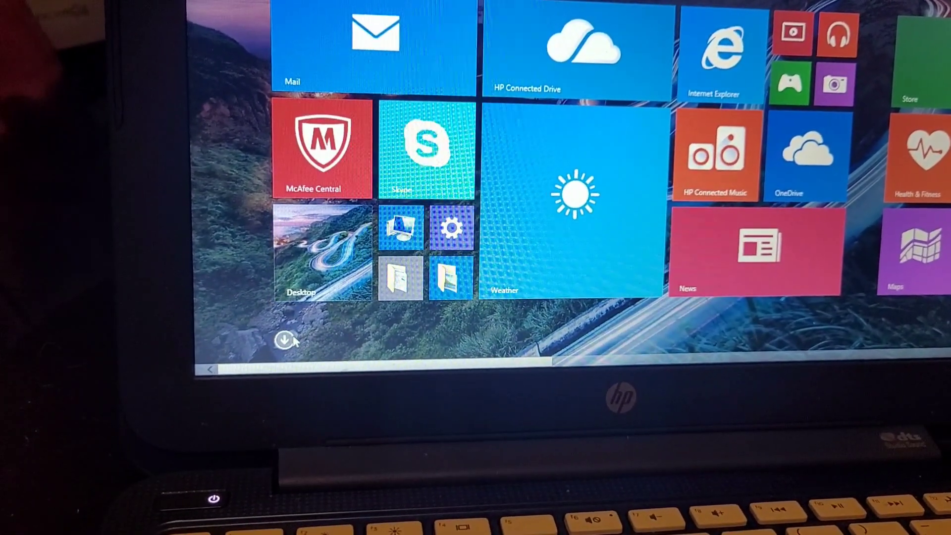
Step: Switch the Start screen to the Apps by name list, starting from Alarms
{"action": "left_click", "coordinate": [285, 340]}
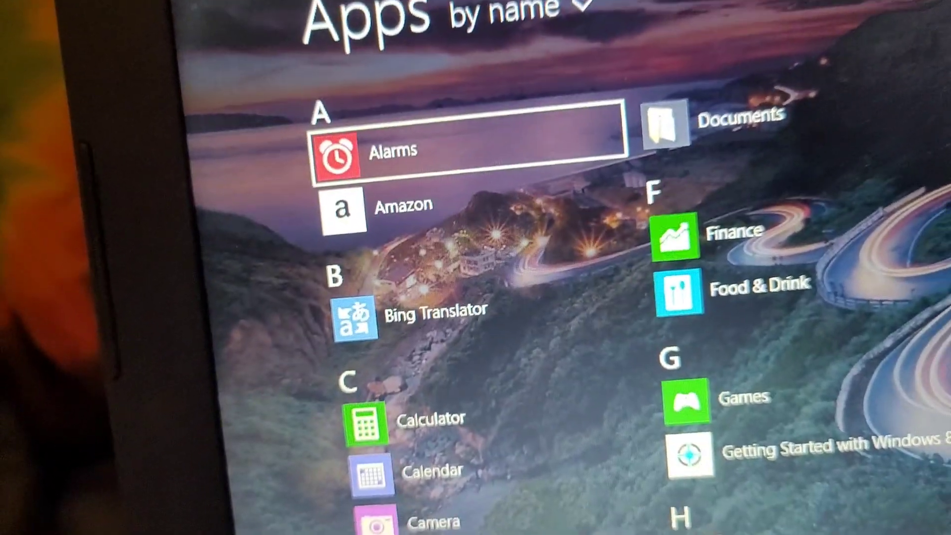
Step: Scroll right through the Apps list to the T and V entries
{"action": "scroll", "scroll_direction": "down", "scroll_amount": 3}
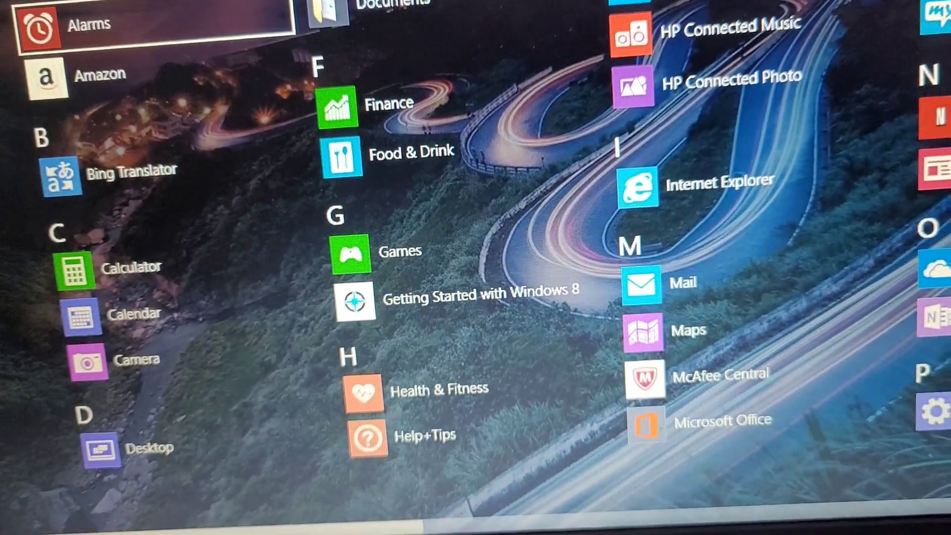
{"action": "scroll", "scroll_direction": "right", "scroll_amount": 3}
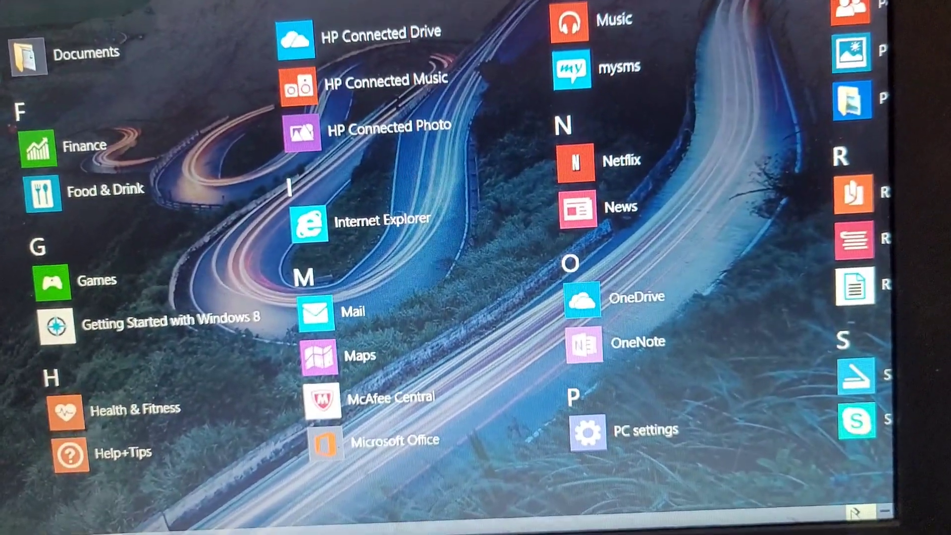
{"action": "scroll", "scroll_direction": "right", "scroll_amount": 3}
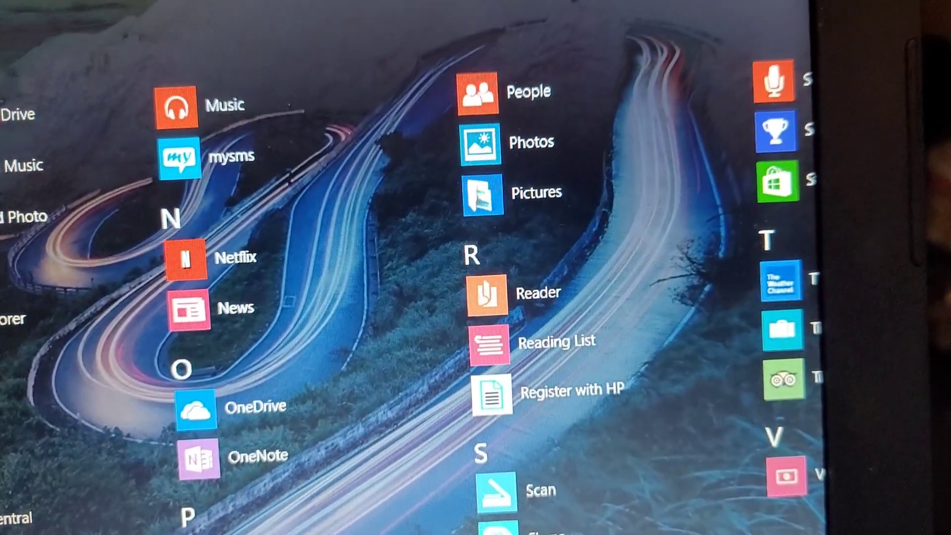
{"action": "scroll", "scroll_direction": "down", "scroll_amount": 3}
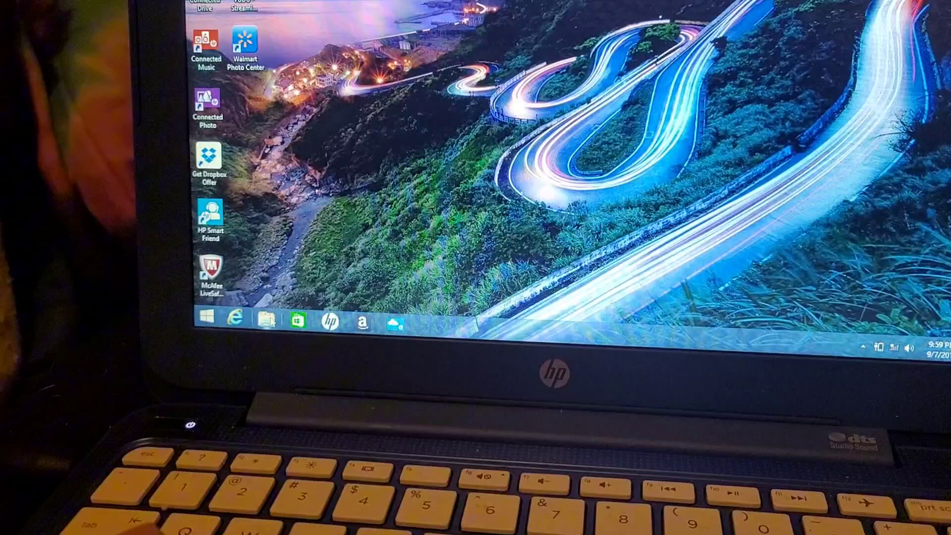
Step: Open This PC in File Explorer and show its System properties (Celeron N2840, 2 GB RAM)
{"action": "left_click", "coordinate": [265, 318]}
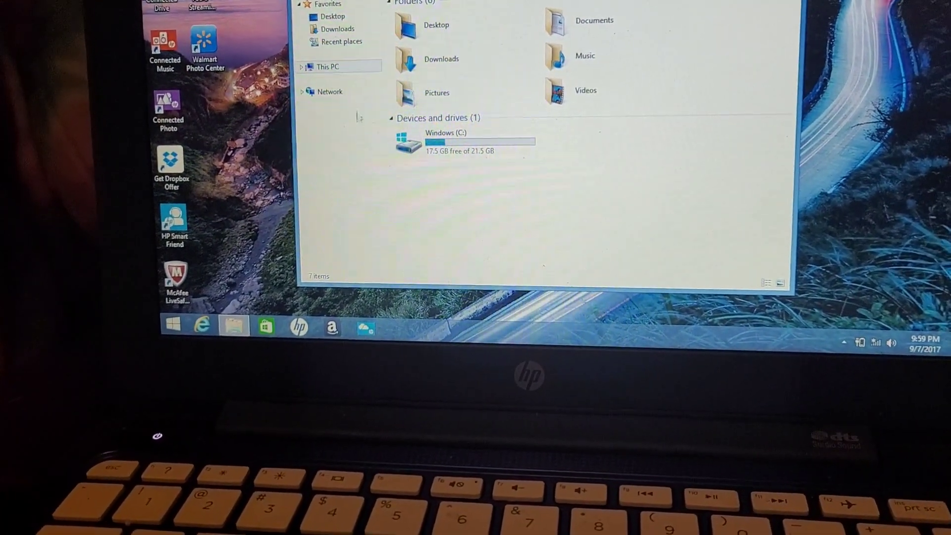
{"action": "right_click", "coordinate": [327, 66]}
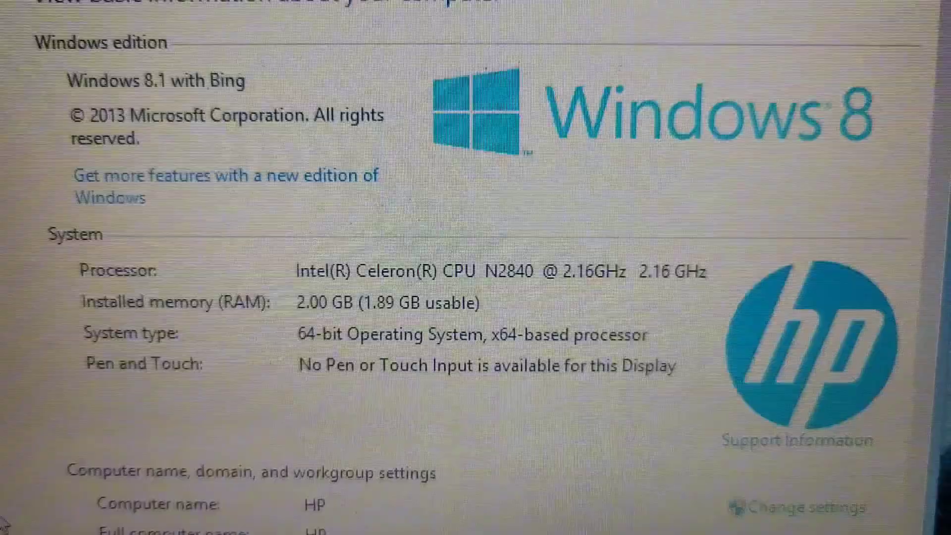
{"action": "scroll", "scroll_direction": "down", "scroll_amount": 3}
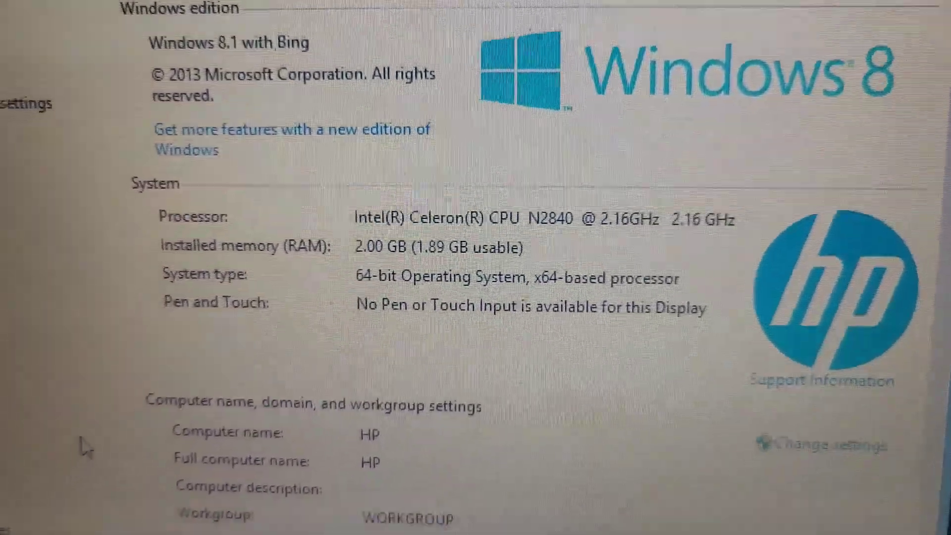
{"action": "scroll", "scroll_direction": "down", "scroll_amount": 3}
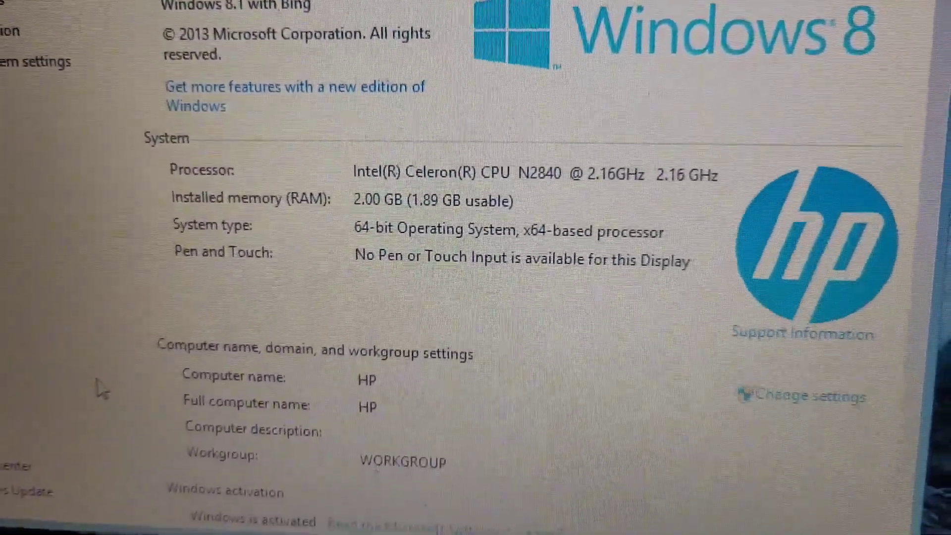
{"action": "scroll", "scroll_direction": "down", "scroll_amount": 3}
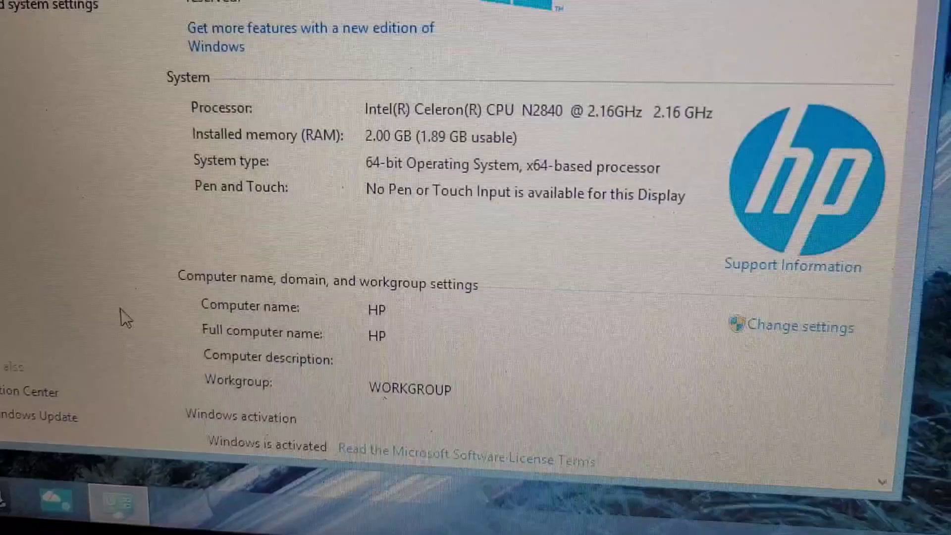
{"action": "scroll", "scroll_direction": "up", "scroll_amount": 3}
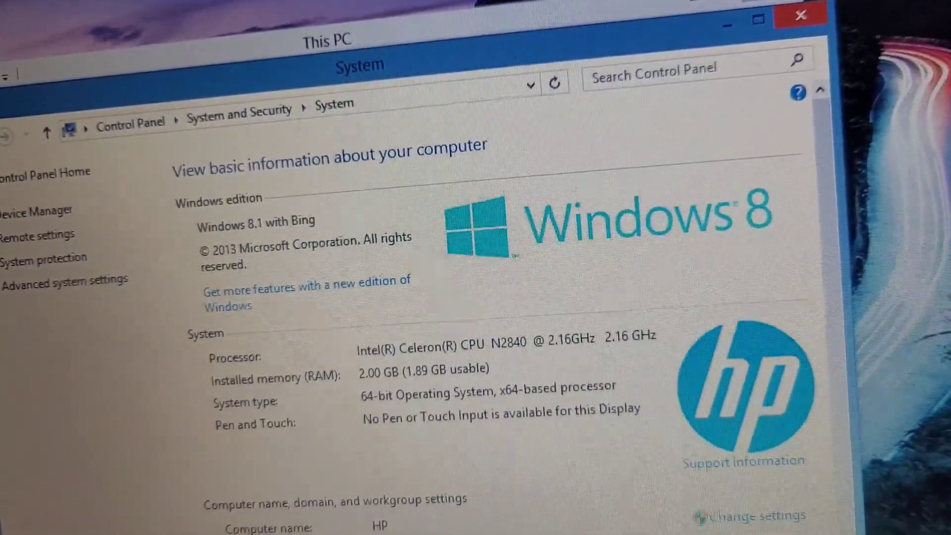
{"action": "scroll", "scroll_direction": "down", "scroll_amount": 3}
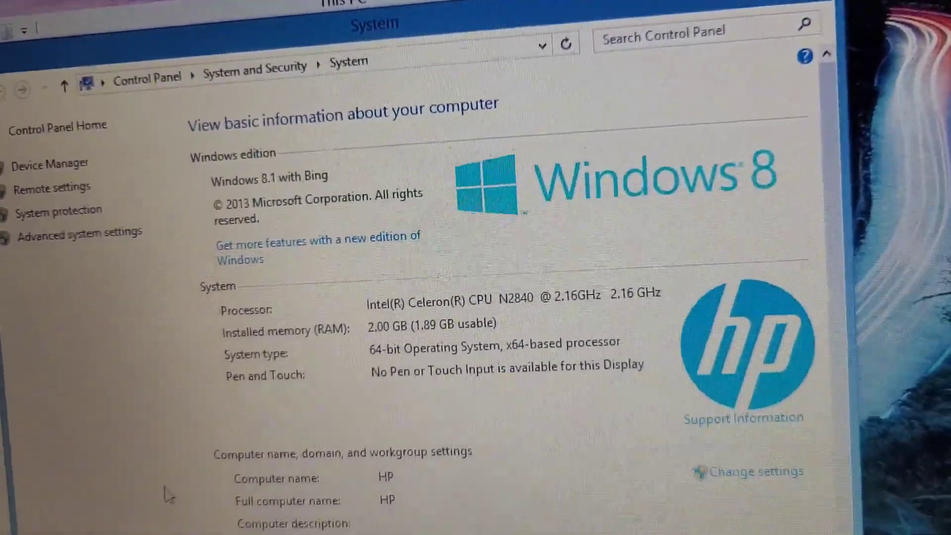
{"action": "scroll", "scroll_direction": "down", "scroll_amount": 3}
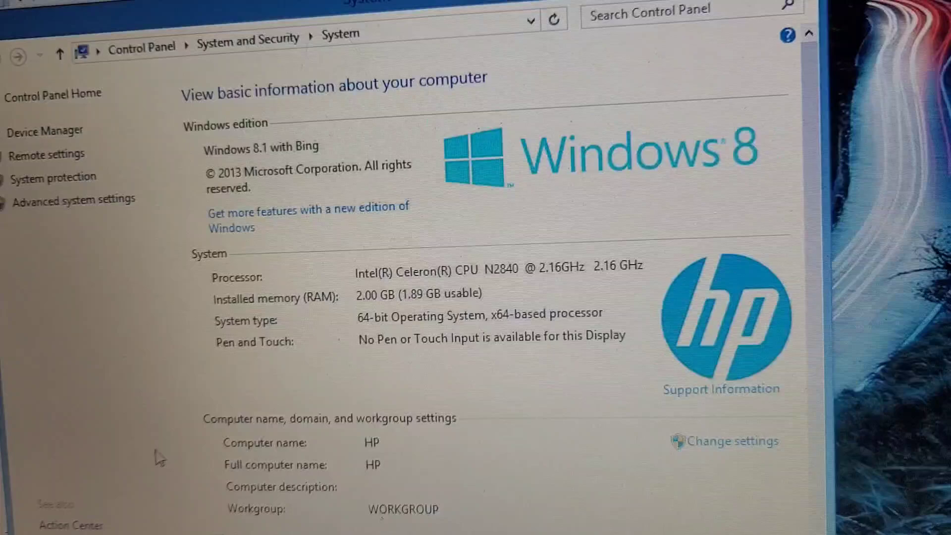